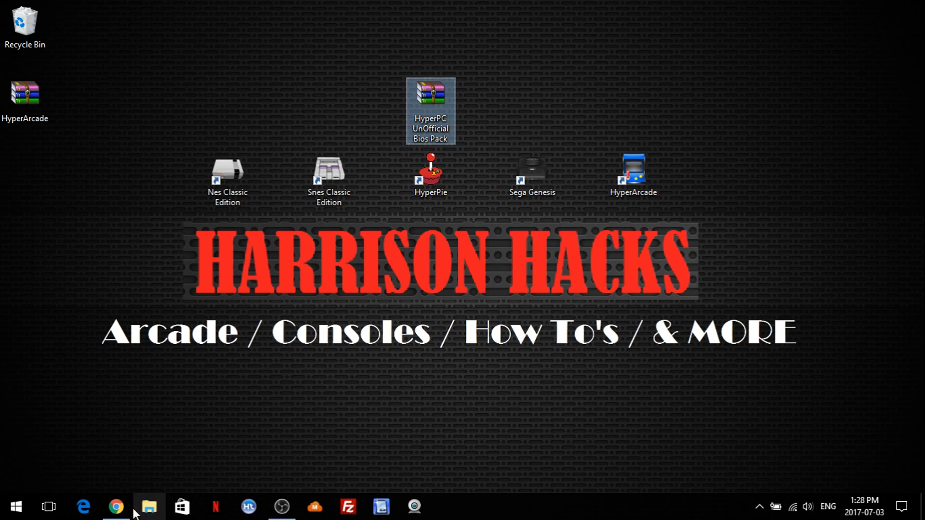
# - Reach the BIOS Pack download links on the Arcade Punks HyperPie PC Edition page in Chrome
pyautogui.click(117, 506)
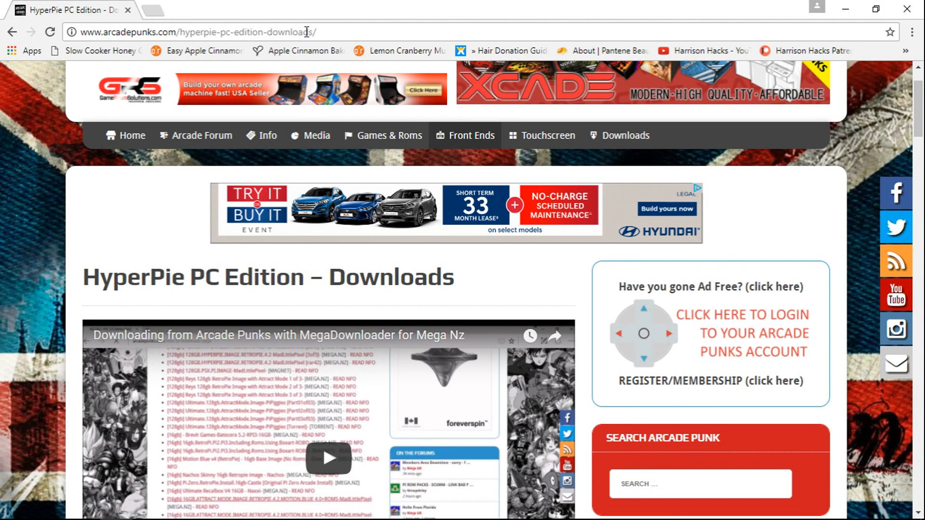
pyautogui.scroll(-3)
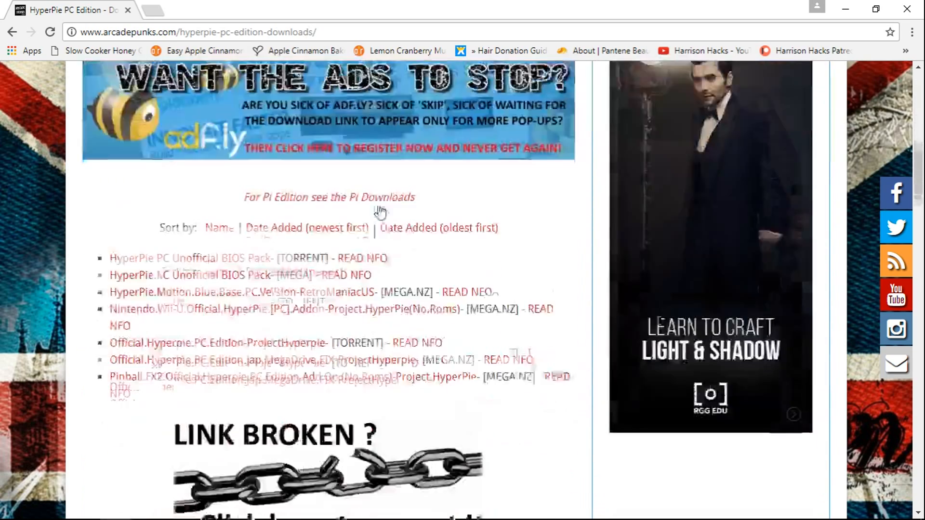
pyautogui.scroll(-3)
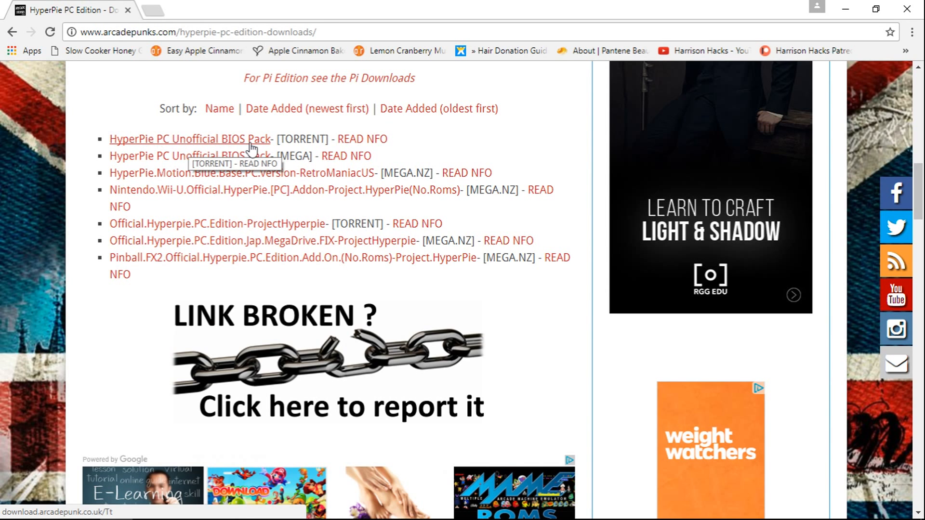
pyautogui.moveTo(347, 144)
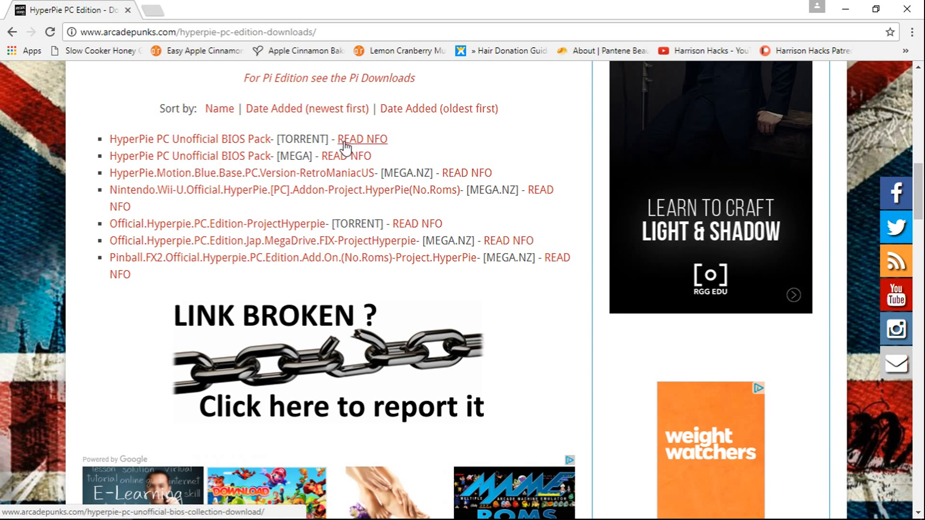
pyautogui.moveTo(125, 156)
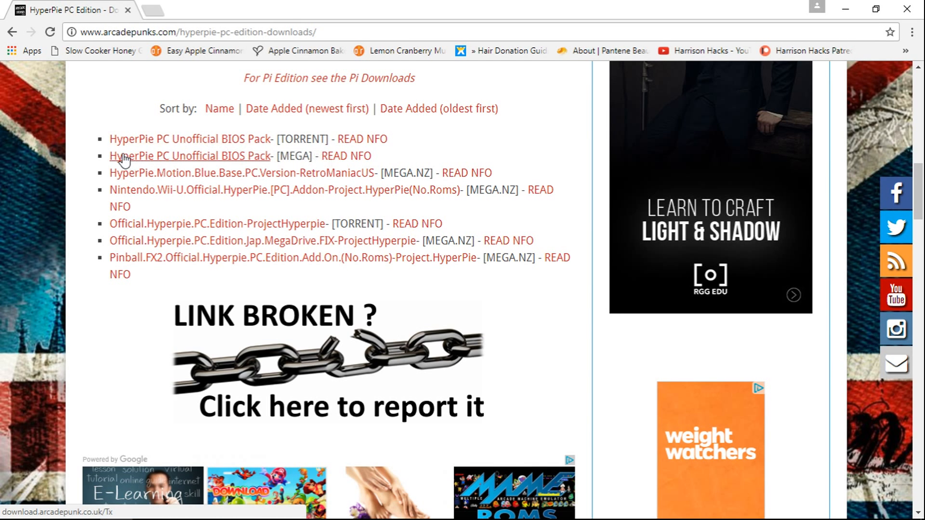
pyautogui.moveTo(303, 159)
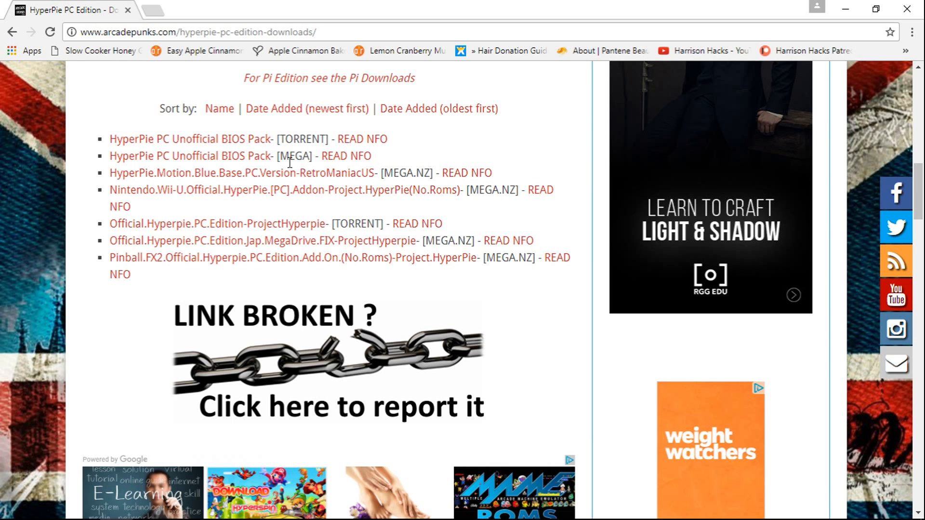
pyautogui.moveTo(248, 159)
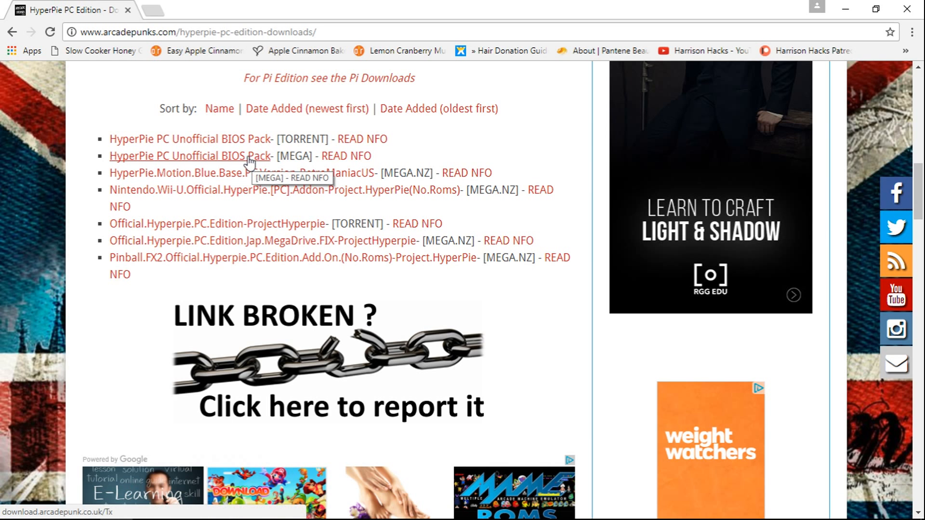
pyautogui.moveTo(282, 154)
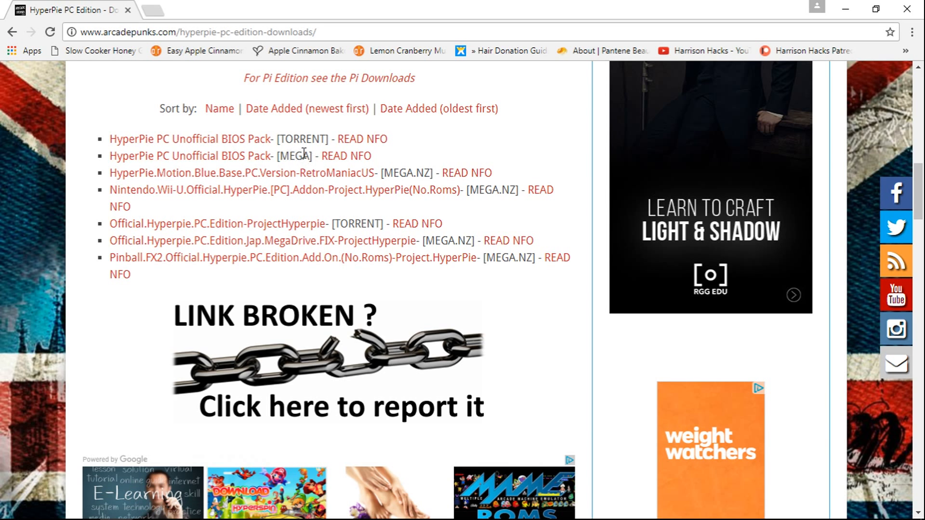
pyautogui.moveTo(346, 159)
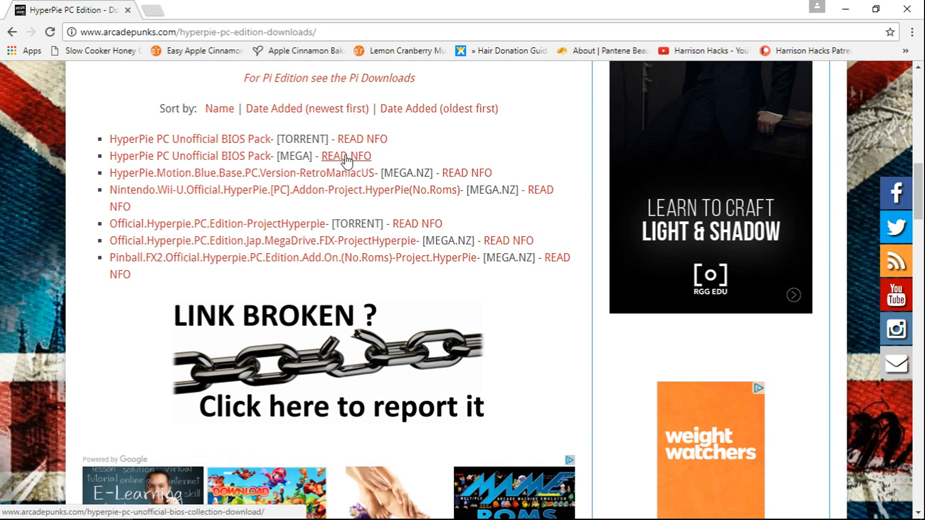
pyautogui.moveTo(279, 139)
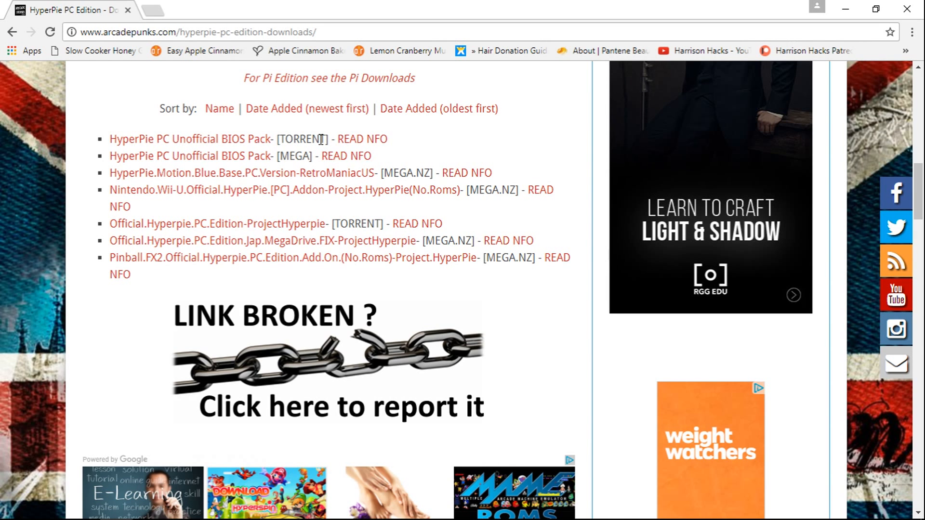
pyautogui.moveTo(907, 9)
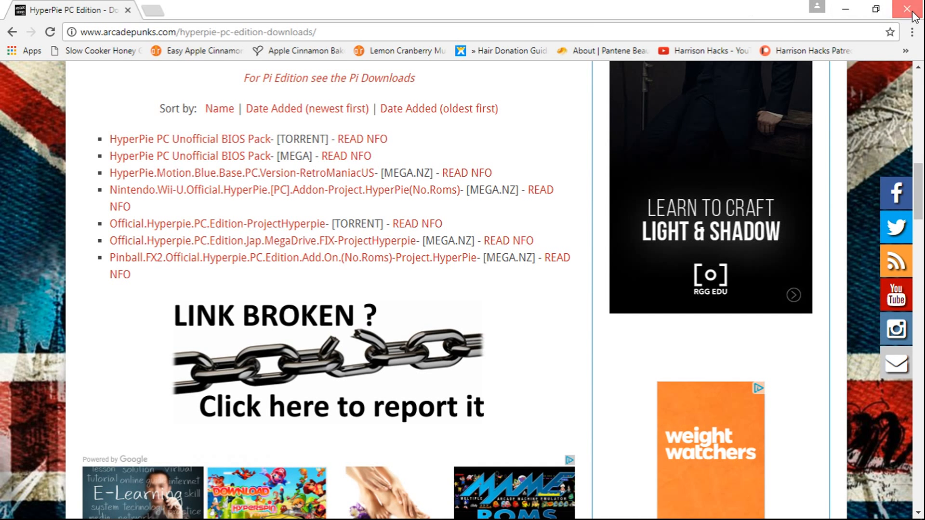
# - Close Chrome and extract the HyperPC UnOfficial Bios Pack archive here on the desktop
pyautogui.click(913, 9)
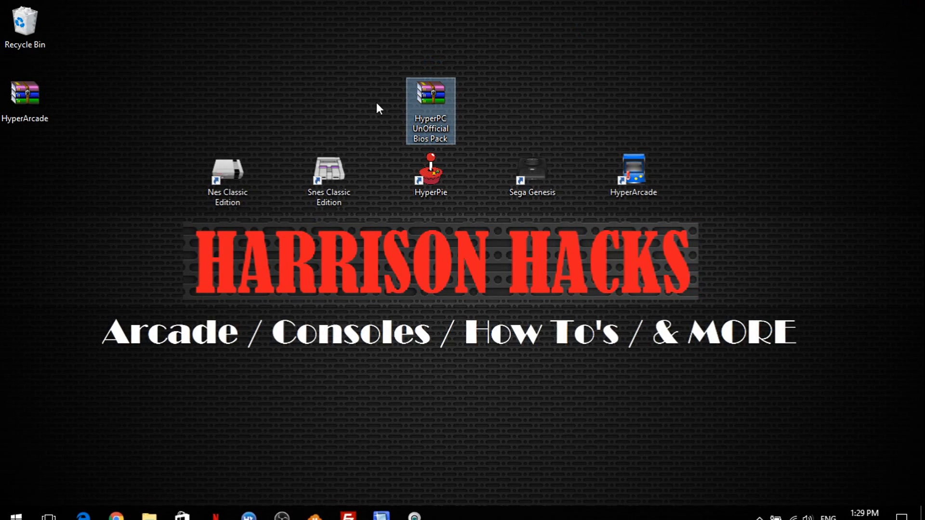
pyautogui.moveTo(439, 131)
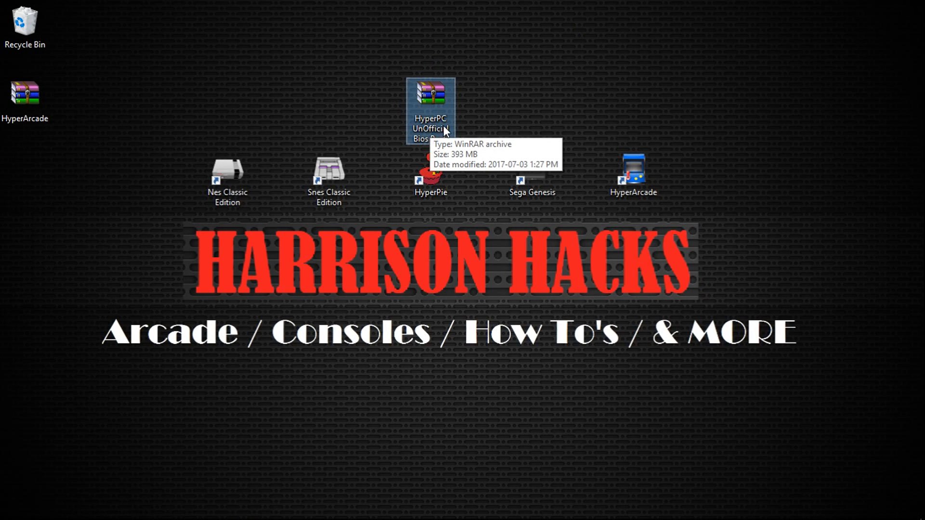
pyautogui.moveTo(428, 94)
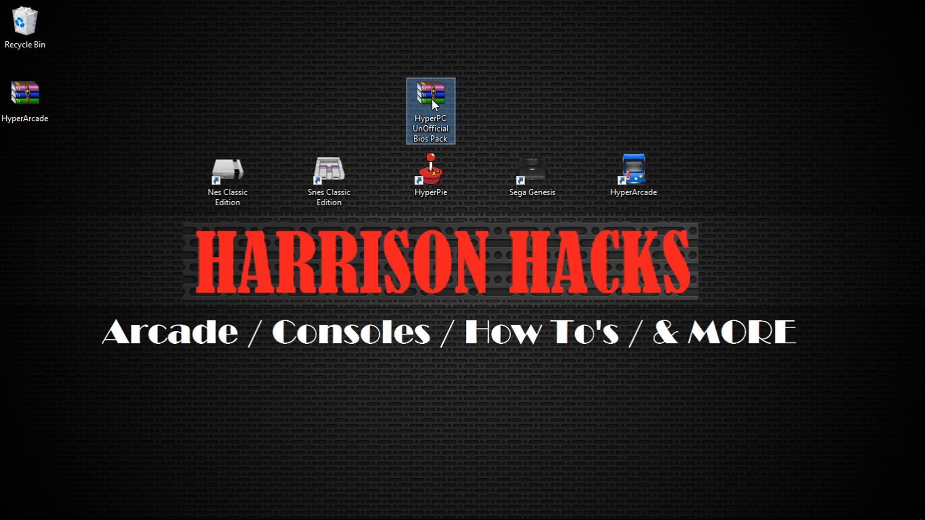
pyautogui.rightClick(431, 103)
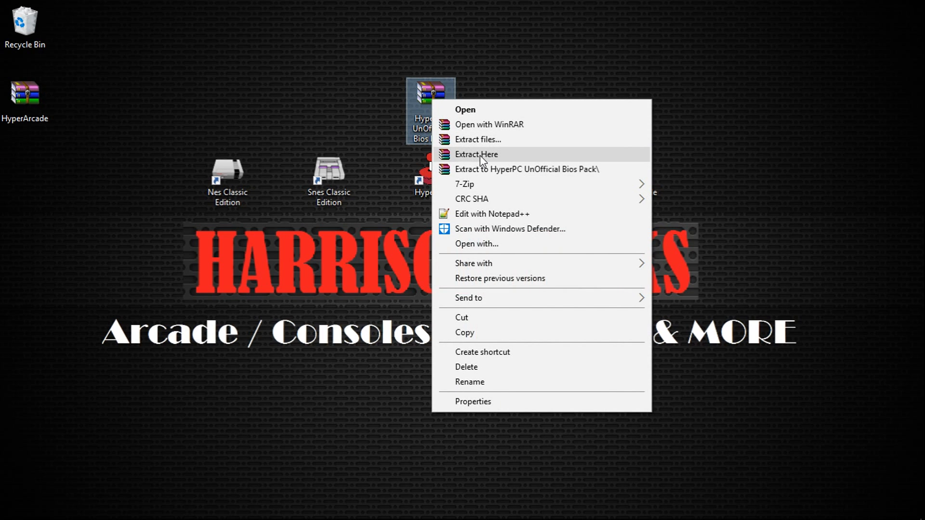
pyautogui.click(476, 154)
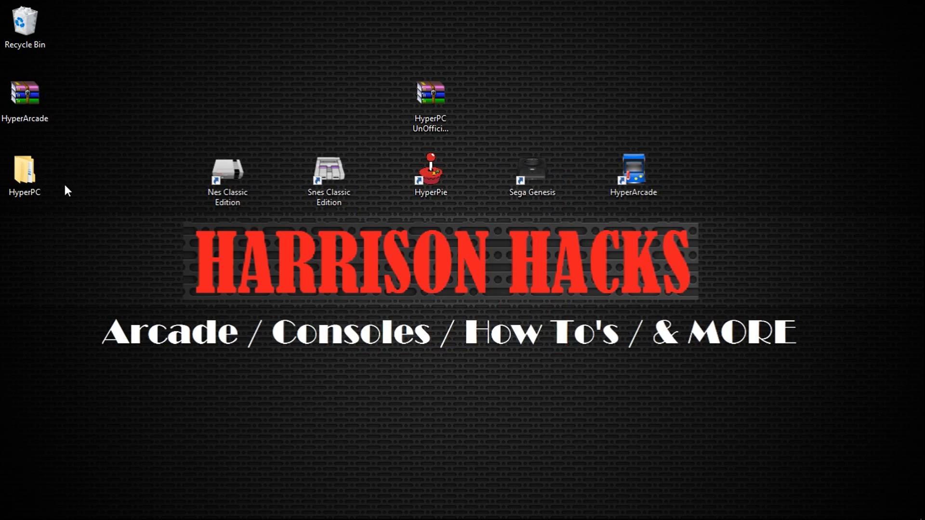
# - Move the extracted HyperPC folder toward the desktop centre and bring up its options
pyautogui.moveTo(25, 174); pyautogui.dragTo(85, 212)
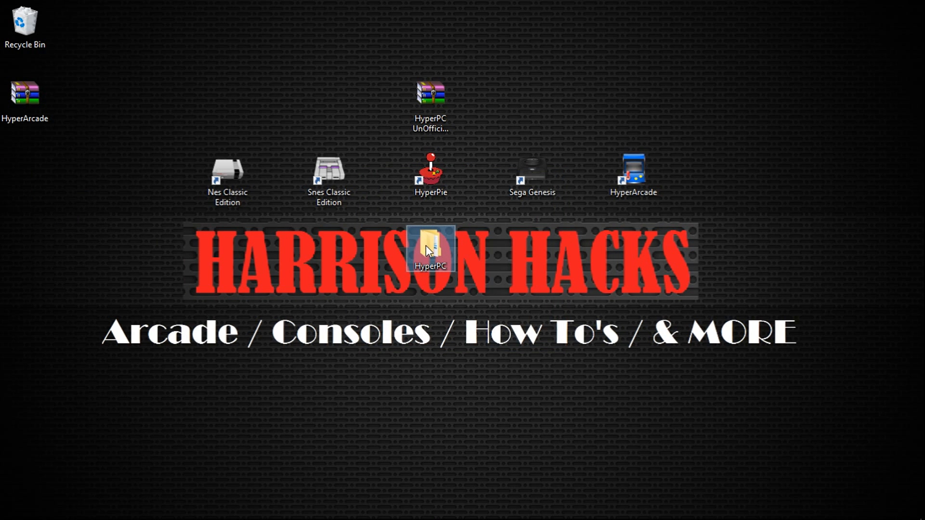
pyautogui.rightClick(431, 248)
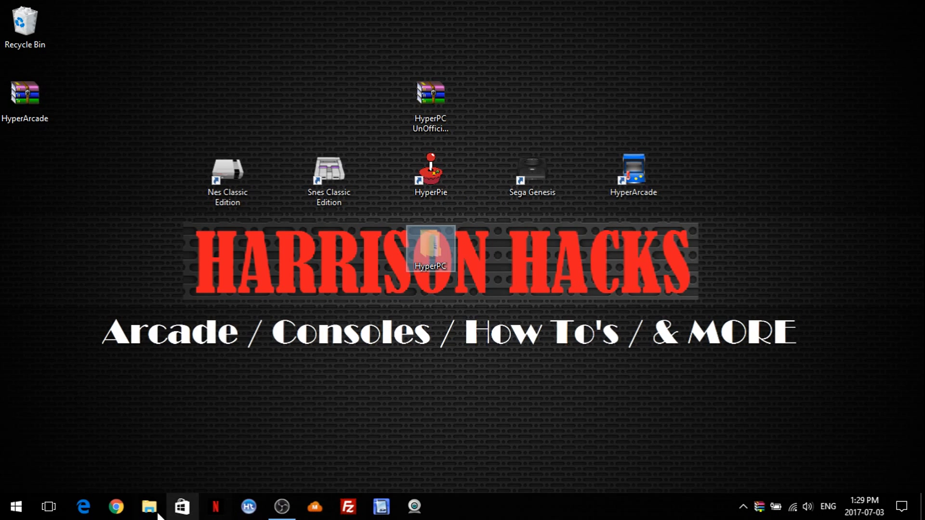
pyautogui.click(149, 506)
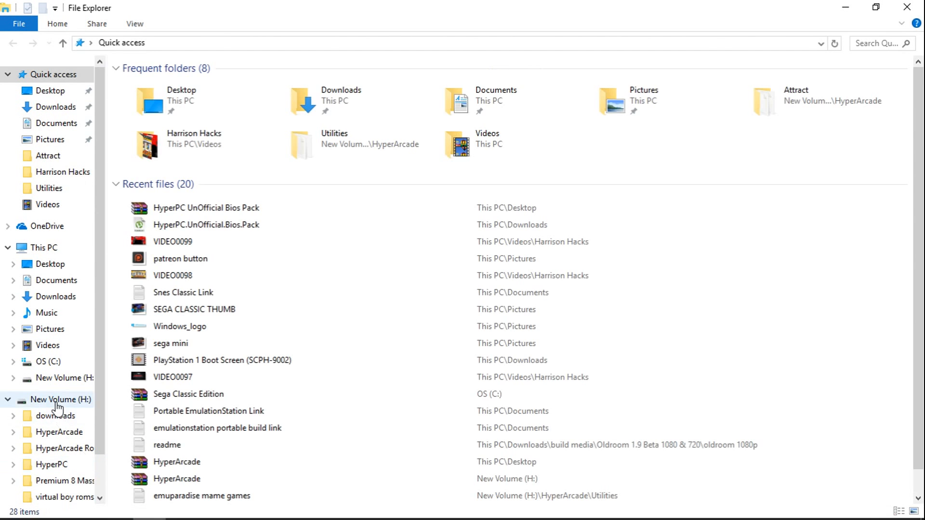
pyautogui.click(58, 399)
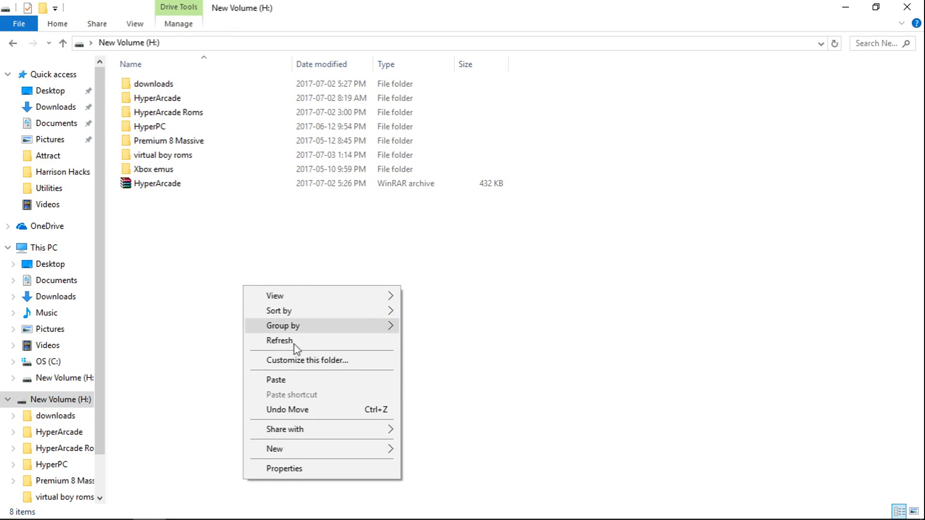
pyautogui.moveTo(295, 382)
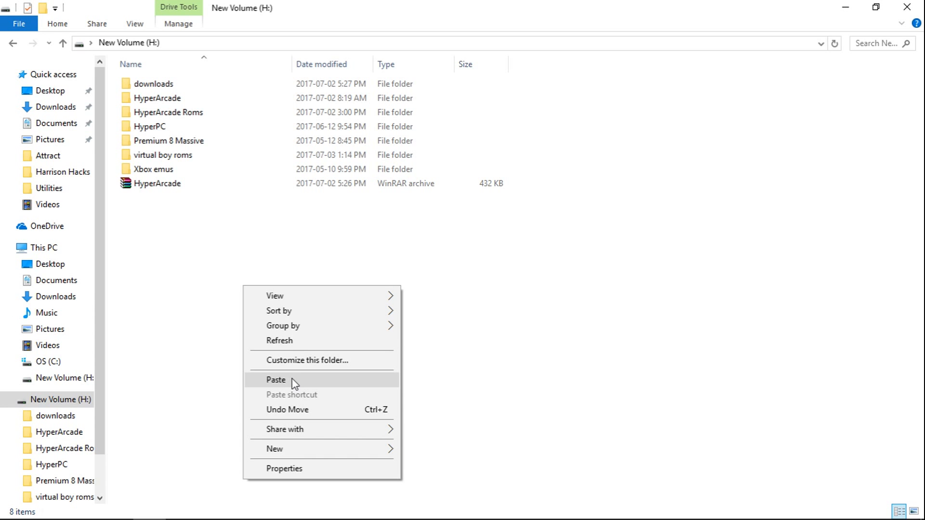
pyautogui.click(492, 348)
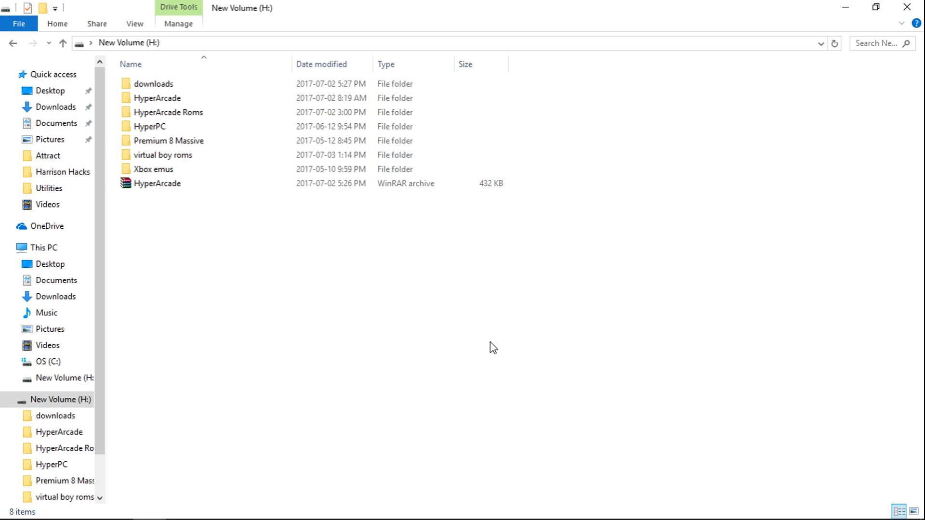
pyautogui.moveTo(407, 370)
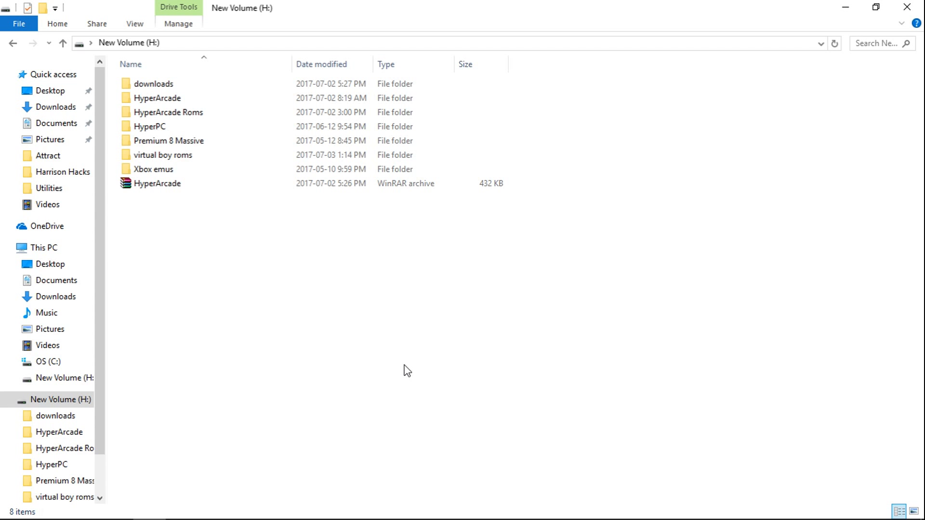
pyautogui.moveTo(813, 91)
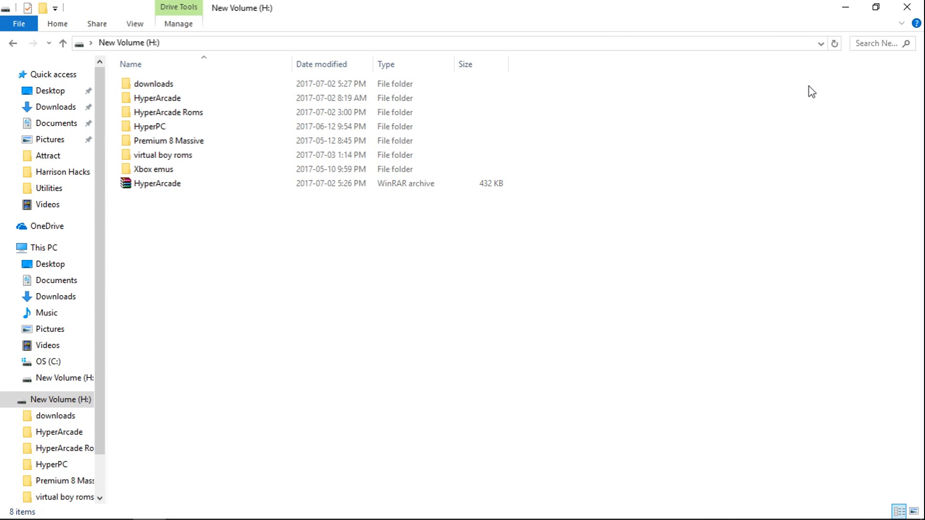
# - Browse into the HyperPC folder and its Emulators folder
pyautogui.click(149, 126)
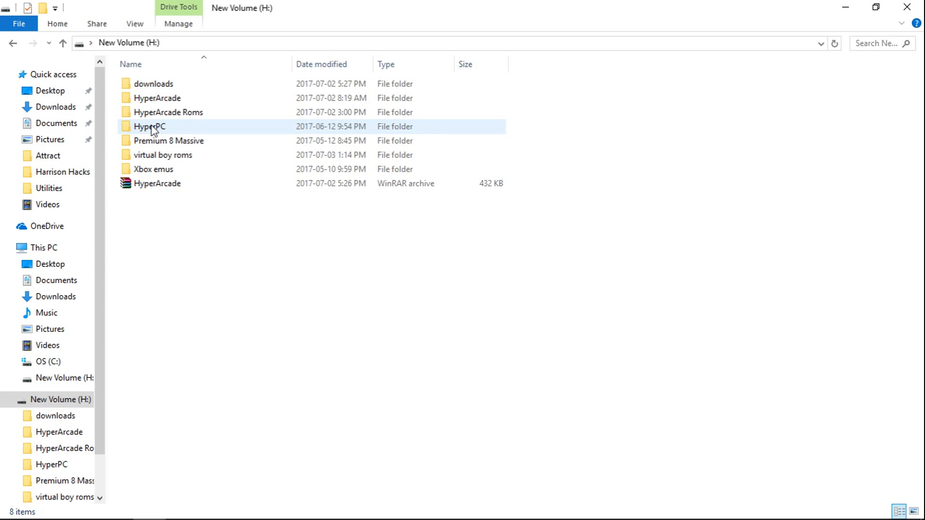
pyautogui.doubleClick(150, 126)
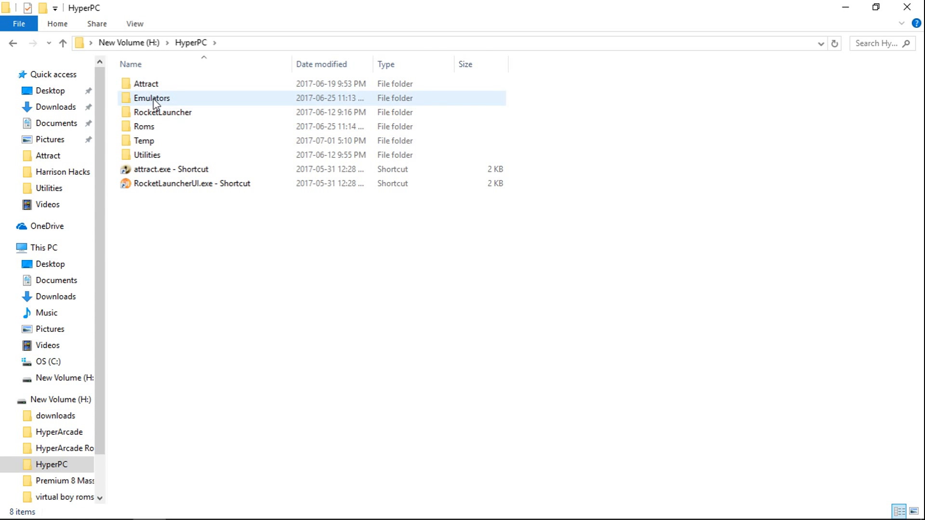
pyautogui.click(151, 99)
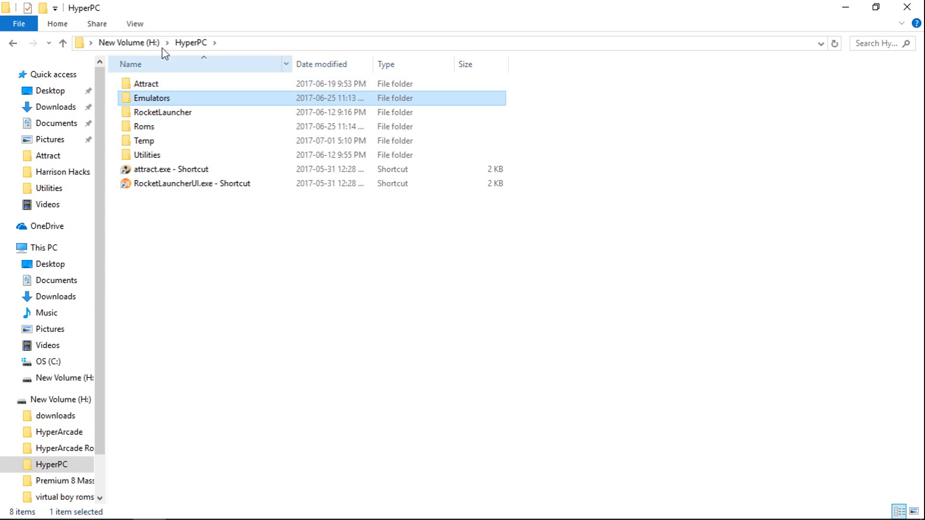
pyautogui.doubleClick(152, 98)
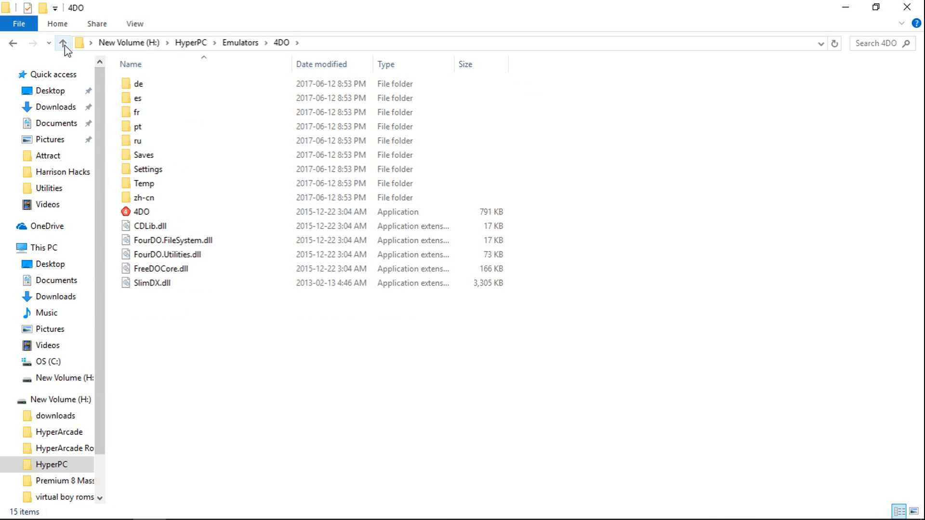
pyautogui.click(62, 43)
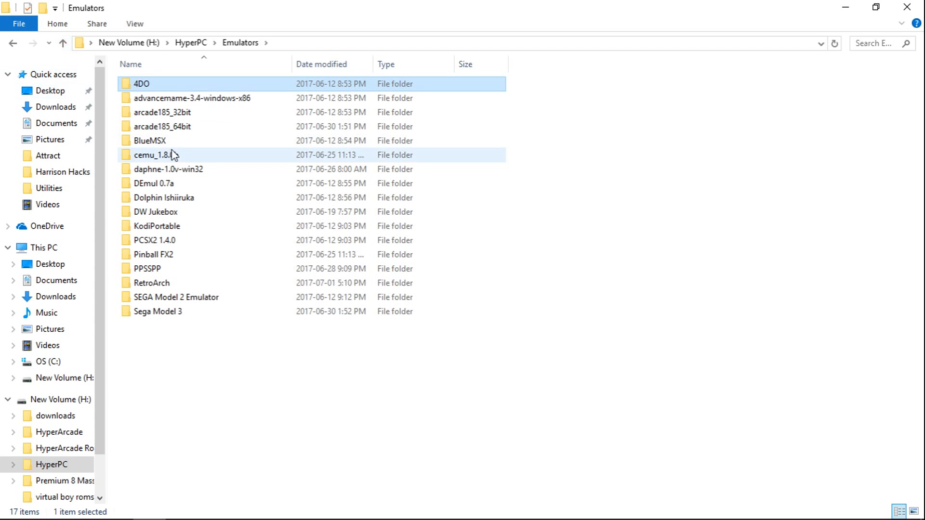
# - View the PCSX2 1.4.0 bios folder, then return to the Emulators list
pyautogui.doubleClick(159, 240)
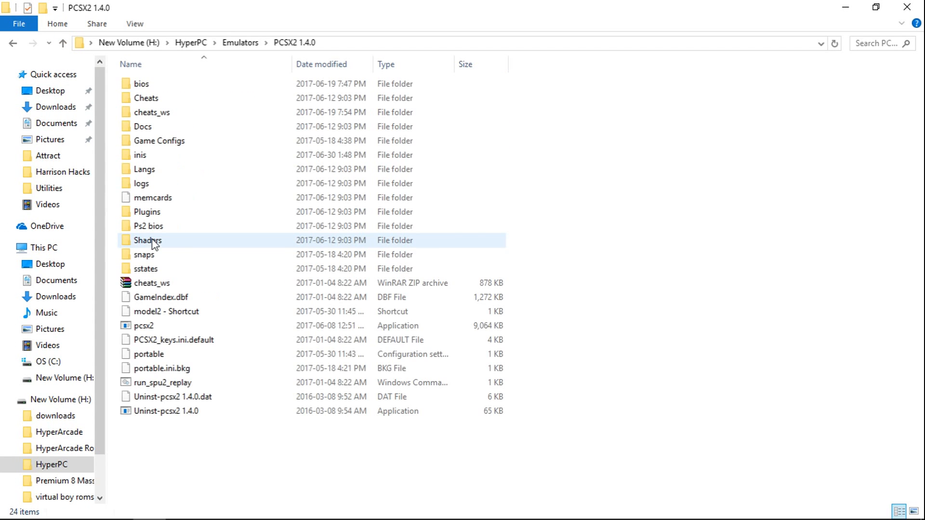
pyautogui.click(141, 83)
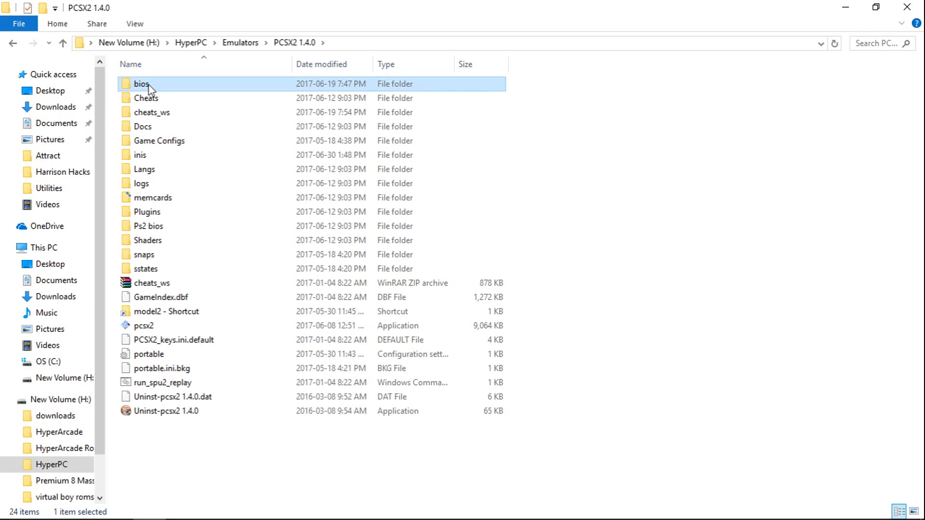
pyautogui.doubleClick(141, 83)
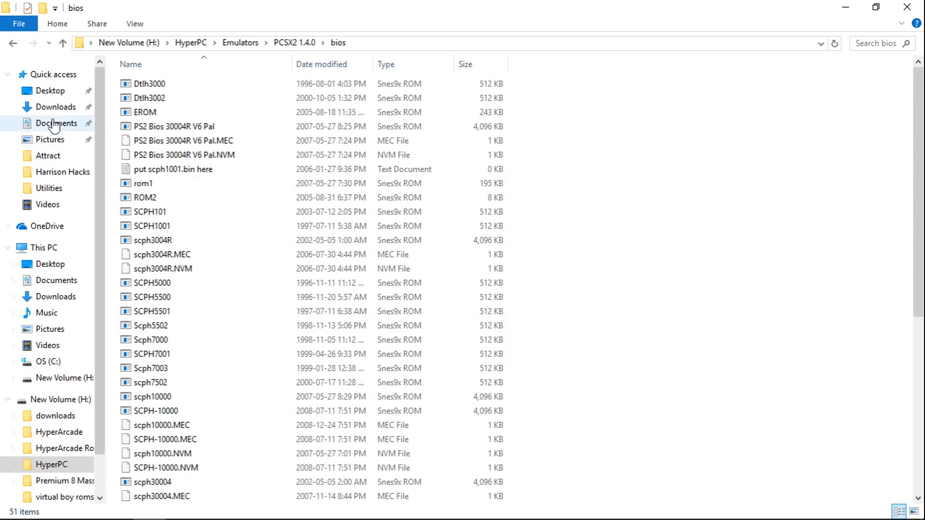
pyautogui.click(62, 43)
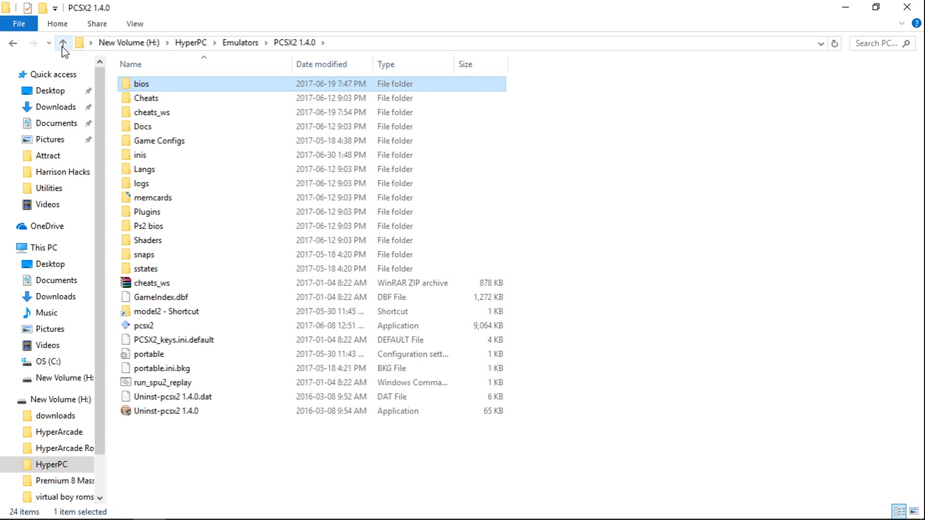
pyautogui.click(62, 43)
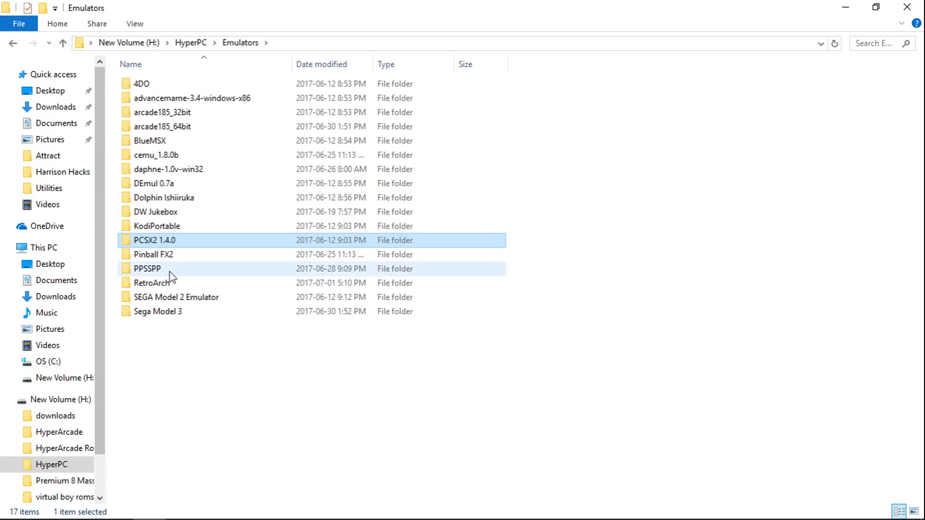
# - Review the BIOS files in RetroArch's system folder, then close File Explorer
pyautogui.doubleClick(156, 282)
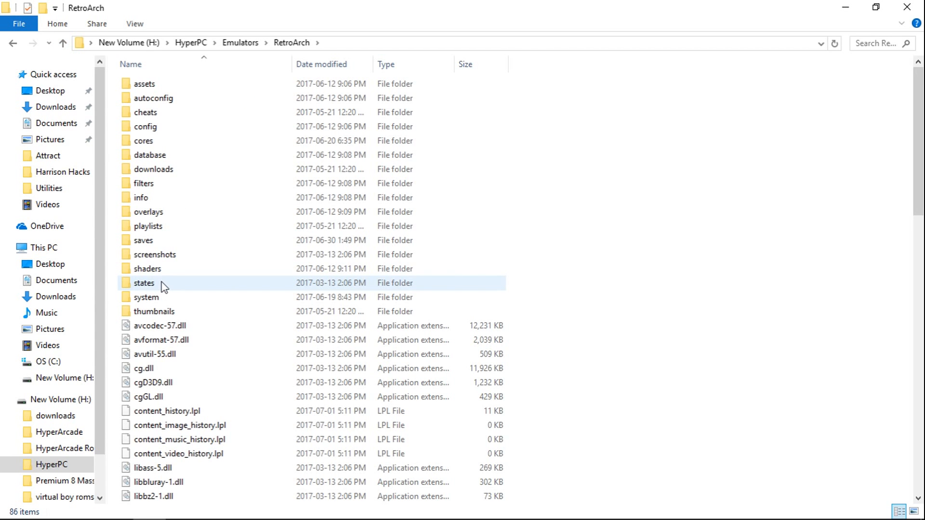
pyautogui.doubleClick(147, 297)
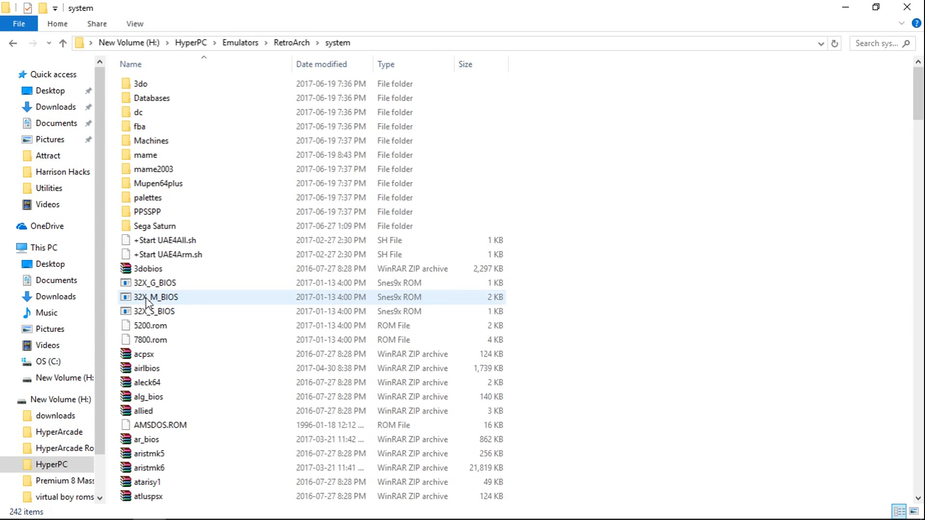
pyautogui.scroll(-3)
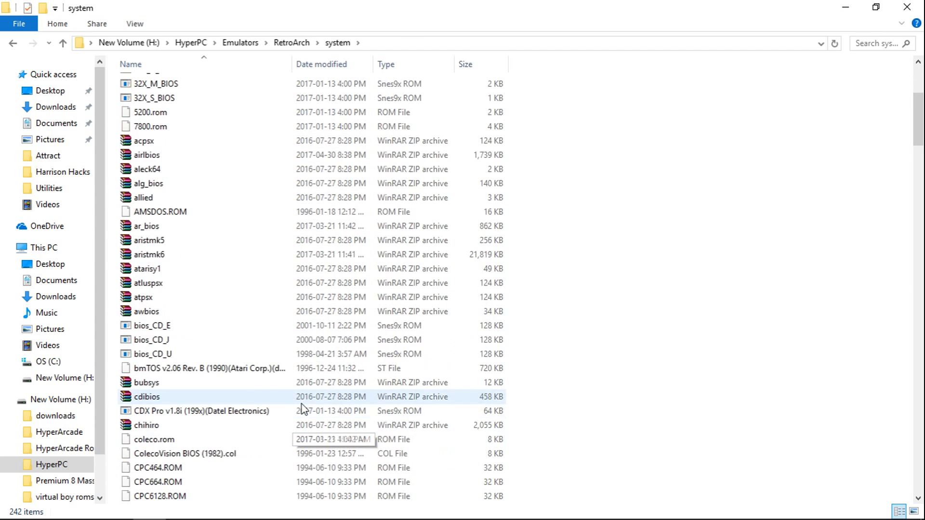
pyautogui.scroll(-3)
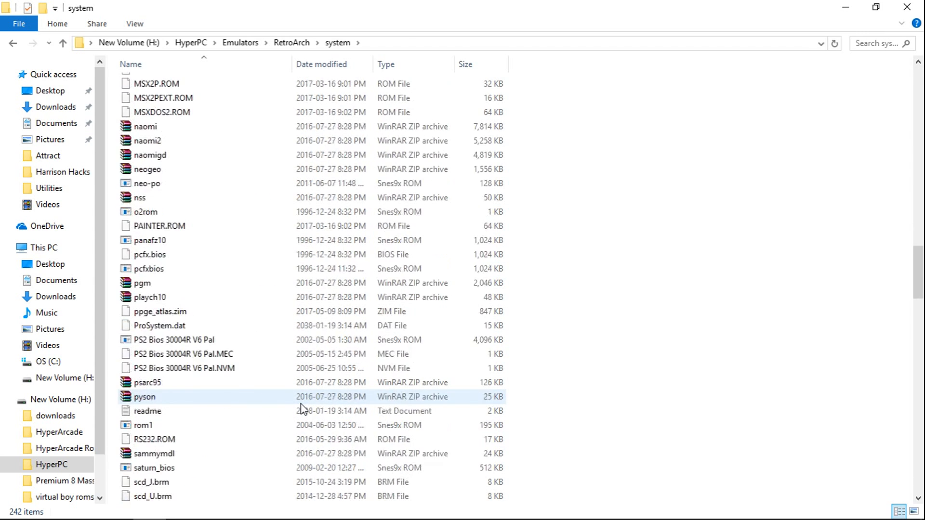
pyautogui.scroll(-3)
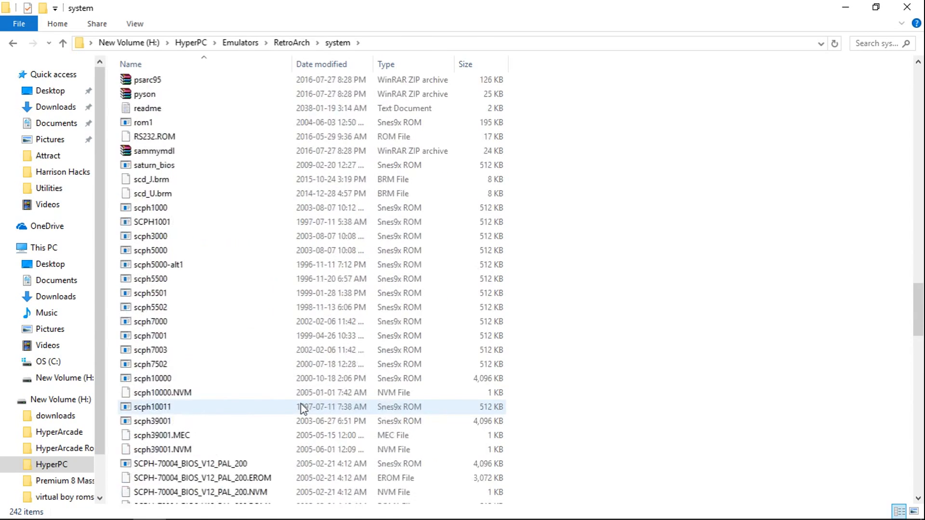
pyautogui.scroll(3)
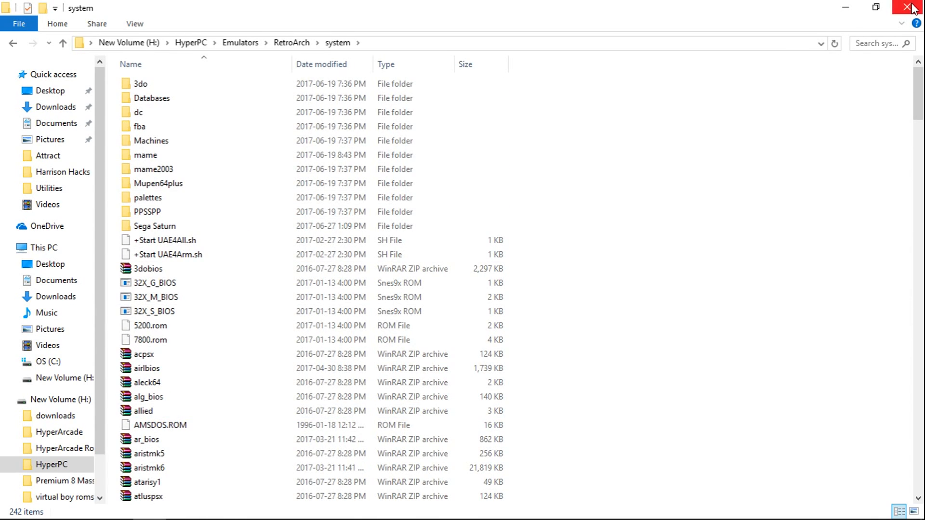
pyautogui.click(914, 7)
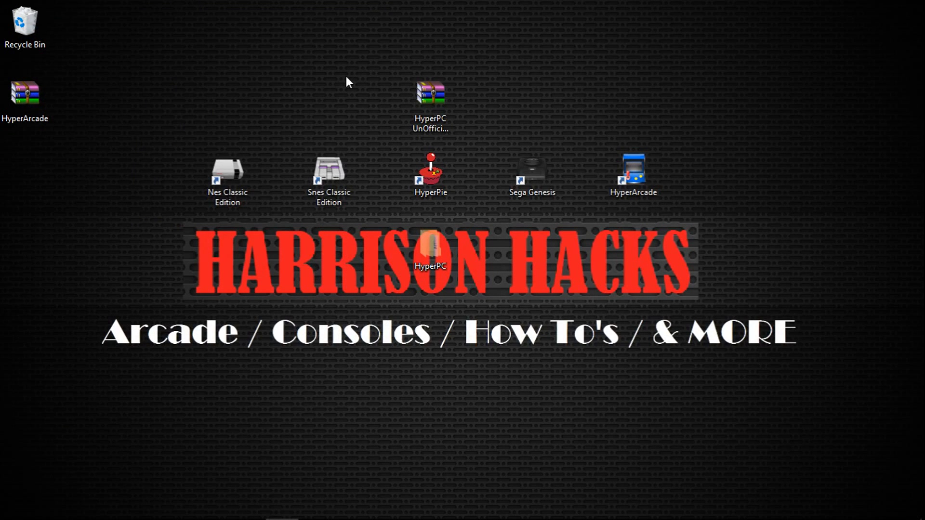